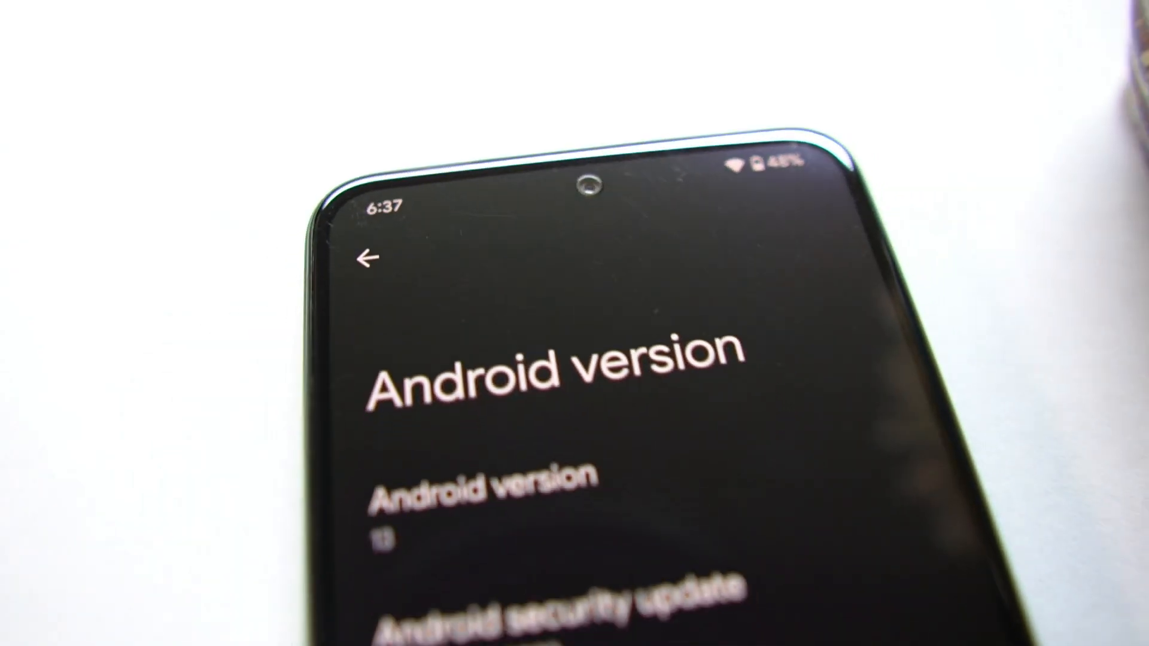
# Scroll the Android version page before heading back to the home screen
pyautogui.scroll(-3)
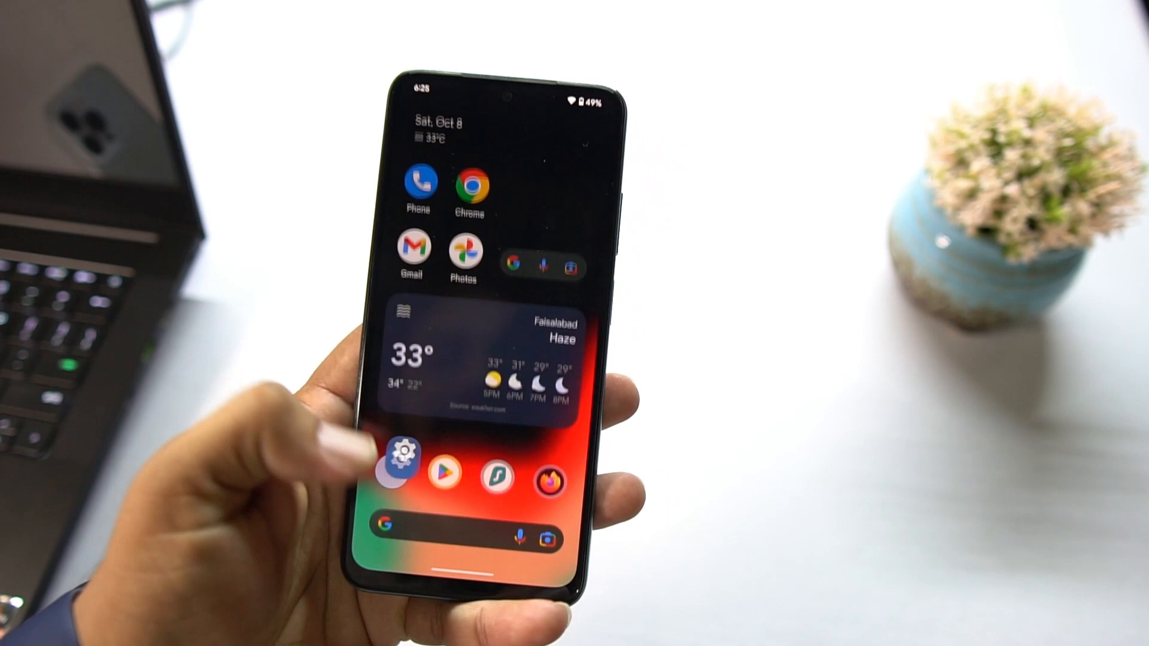
pyautogui.click(401, 466)
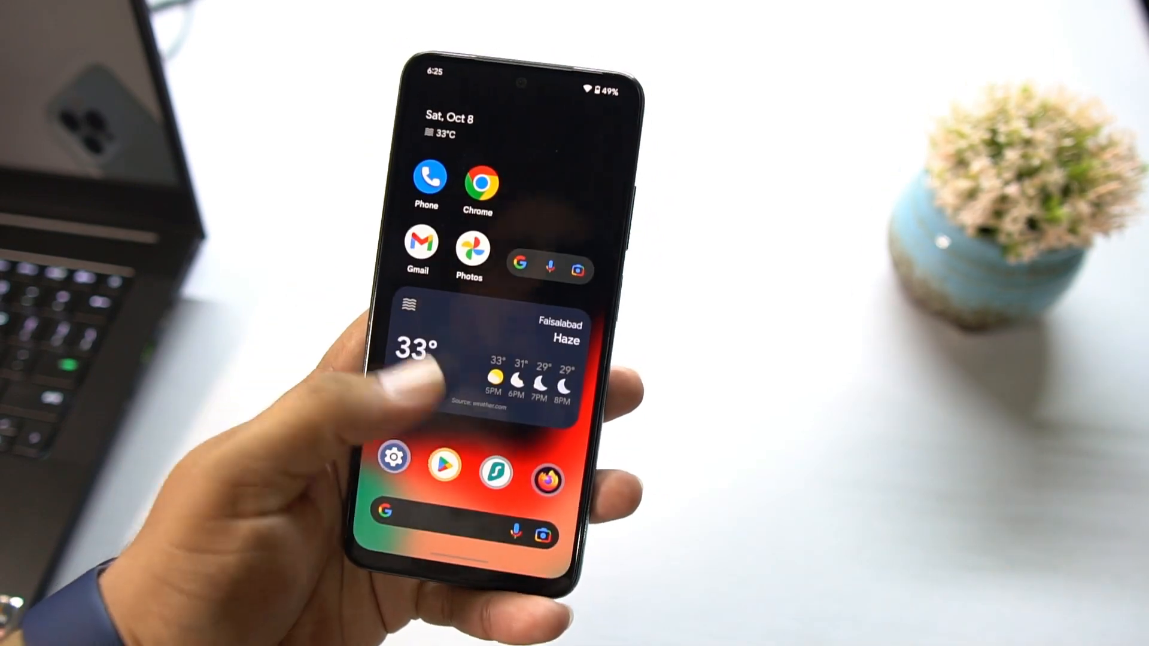
pyautogui.moveTo(514, 80); pyautogui.dragTo(514, 366)
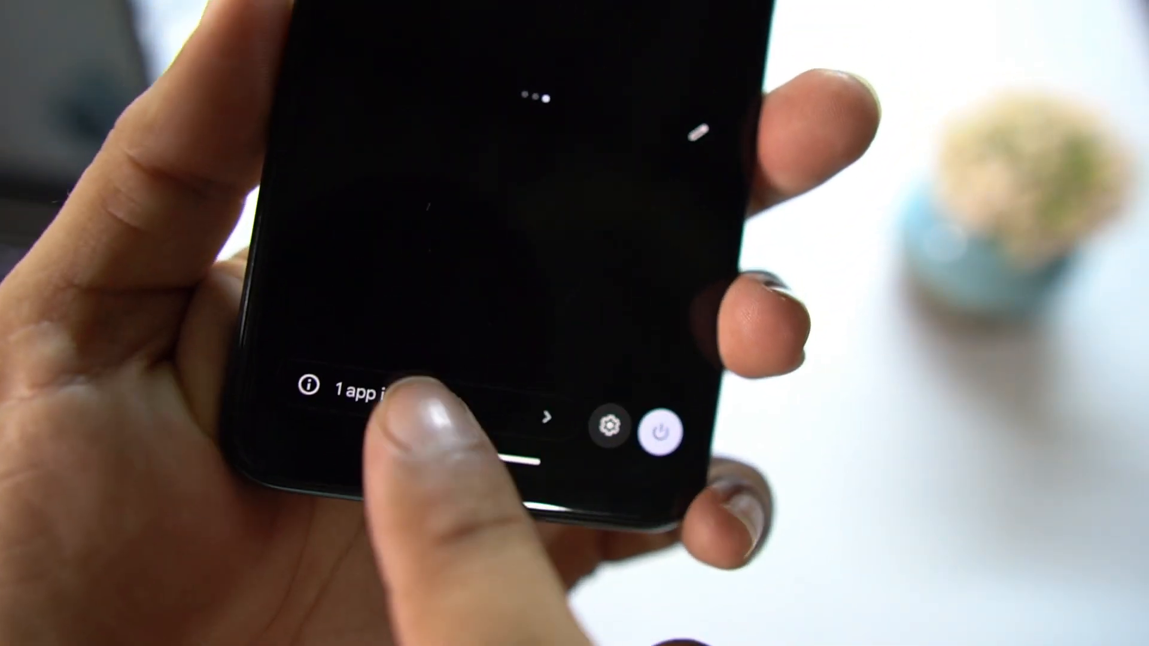
pyautogui.click(359, 383)
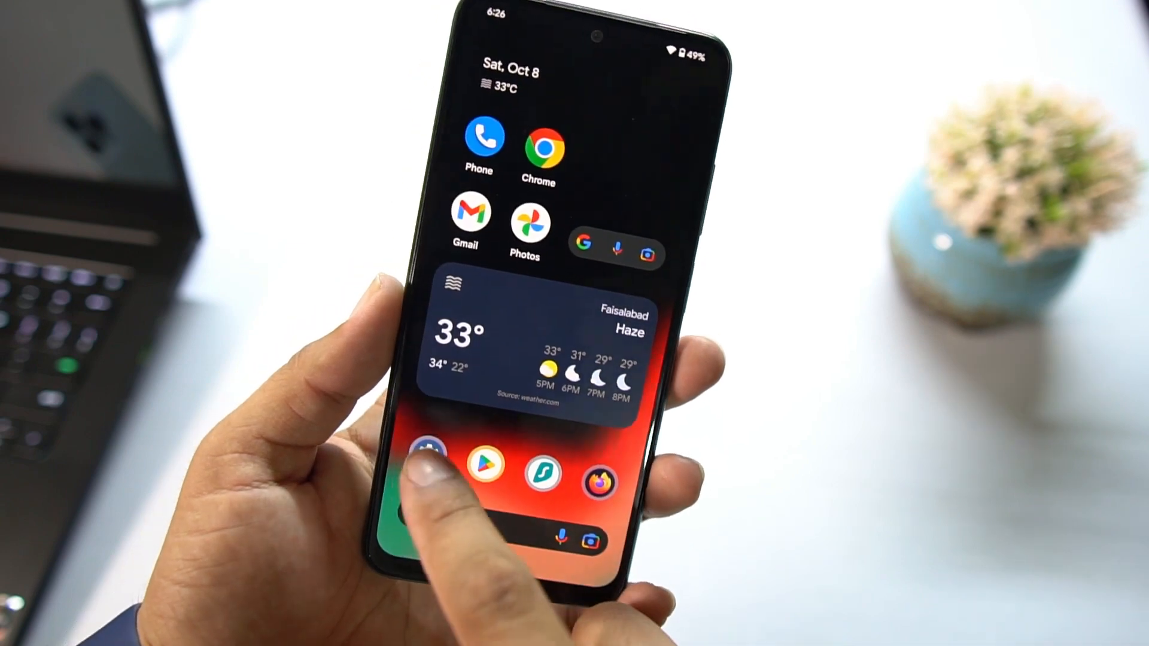
# Bring up the home screen options and choose Wallpaper & style to reach the wallpaper picker
pyautogui.click(485, 482)
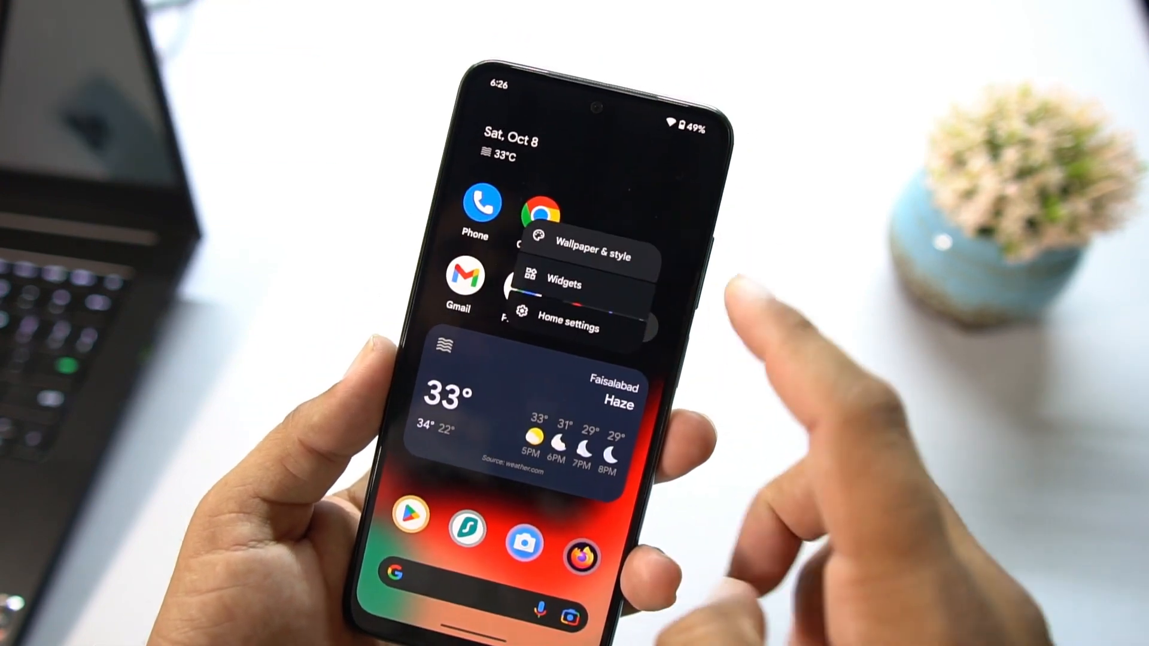
pyautogui.click(571, 327)
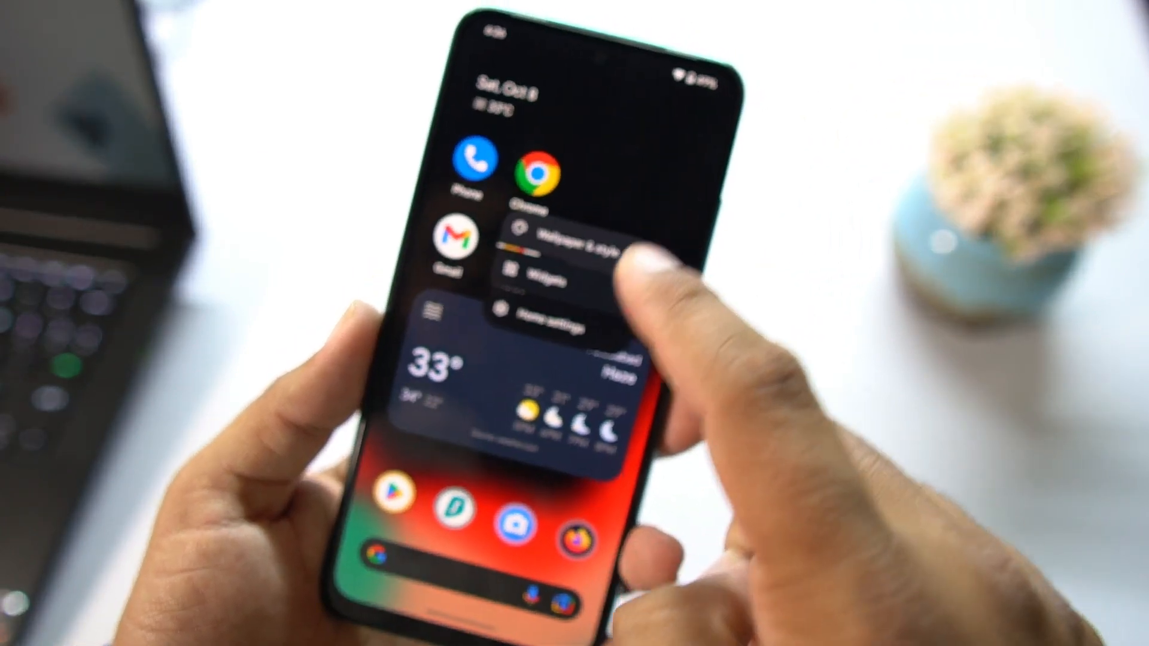
pyautogui.click(554, 244)
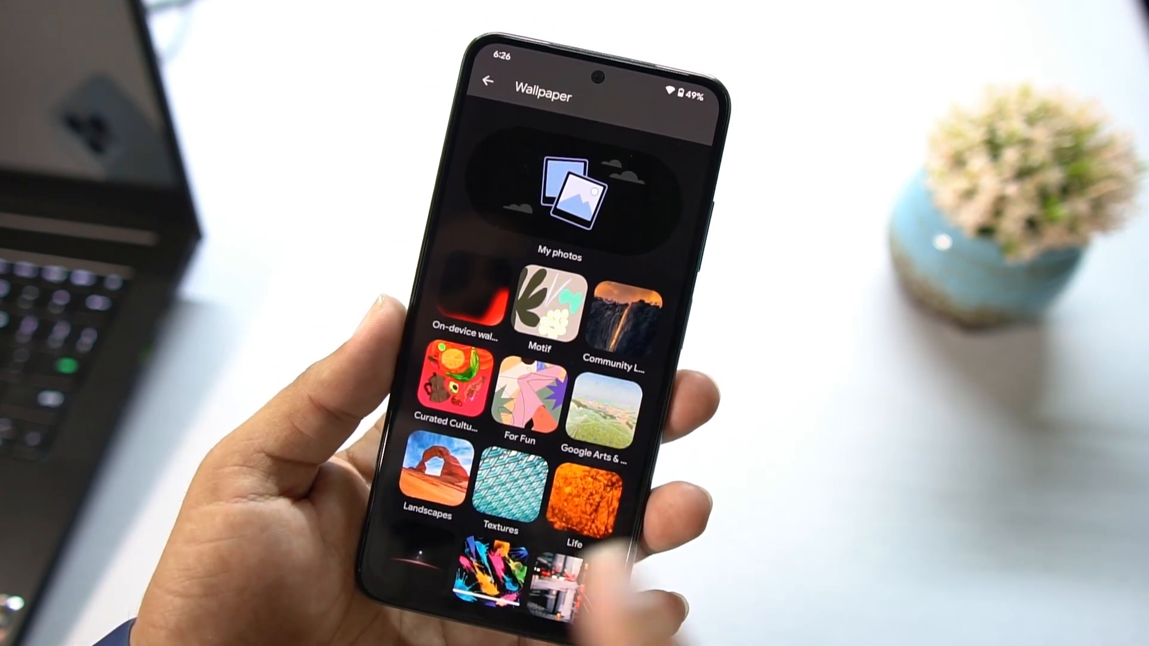
# Bring up the home screen options, choose Widgets and scroll through the widget list
pyautogui.click(482, 94)
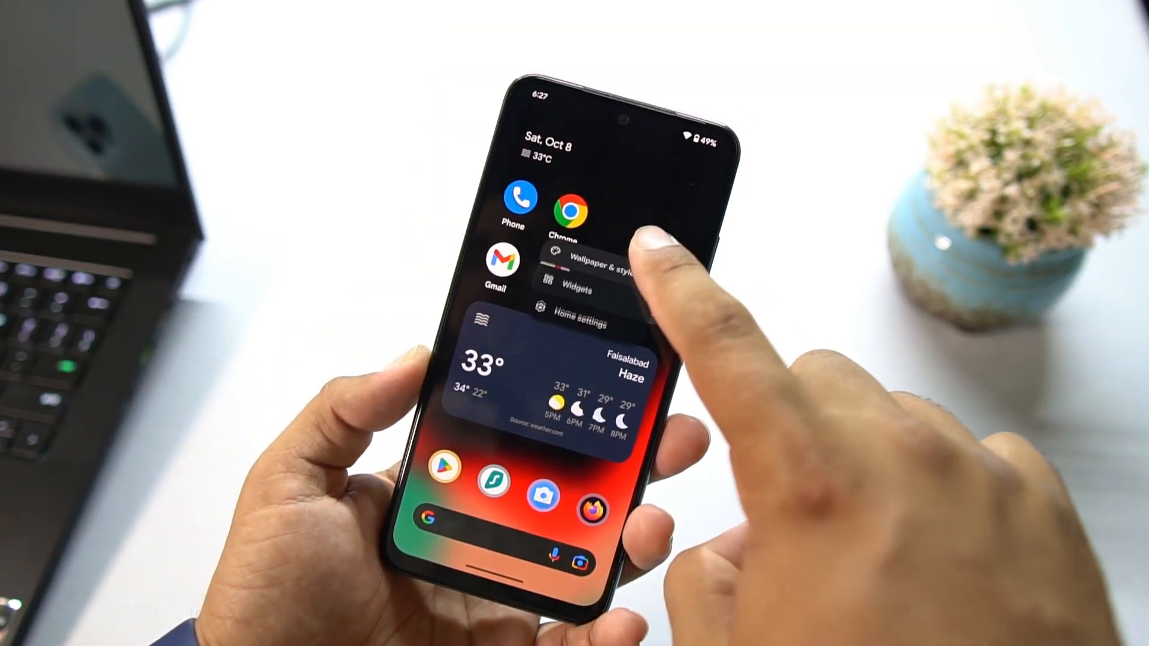
pyautogui.click(577, 288)
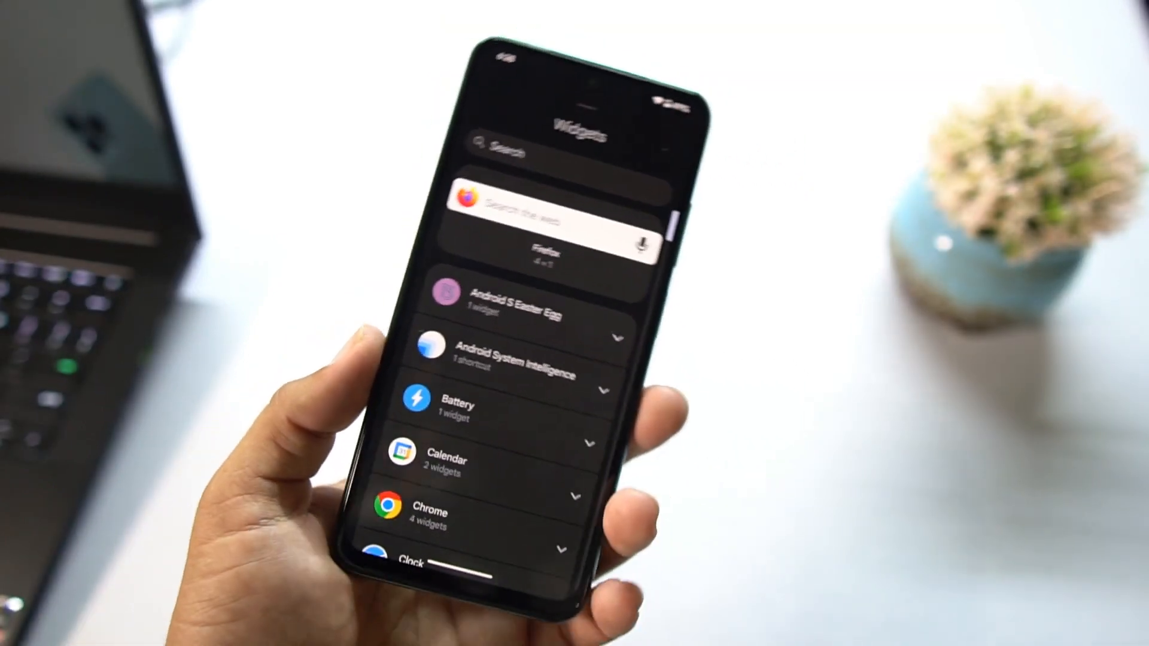
pyautogui.scroll(-3)
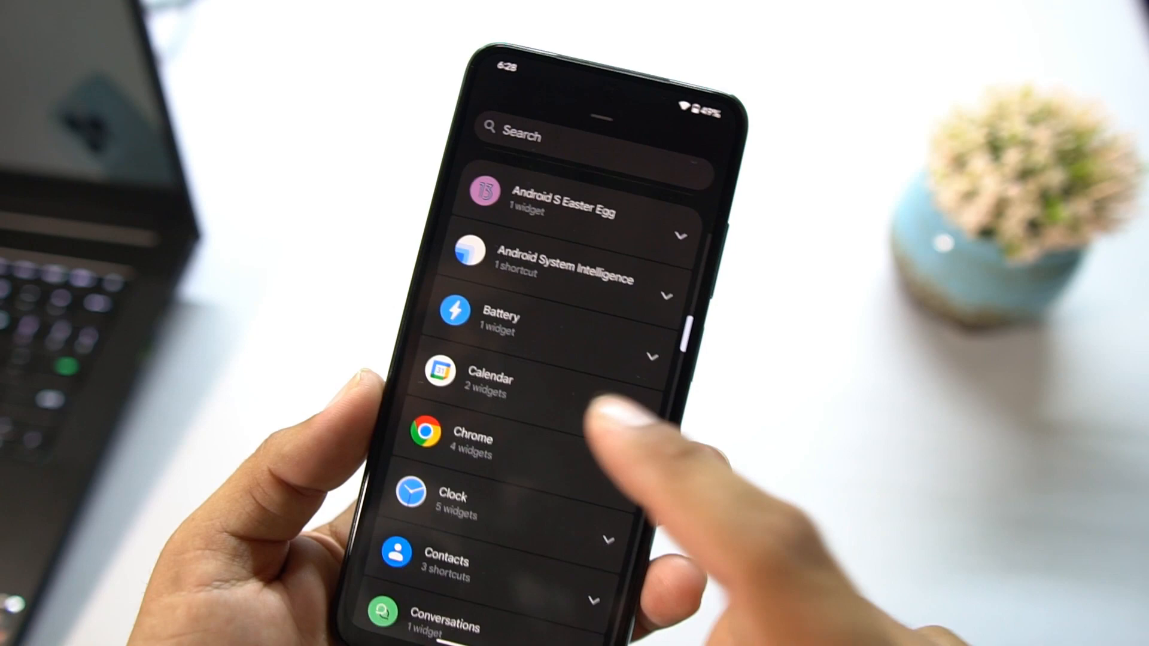
pyautogui.scroll(-3)
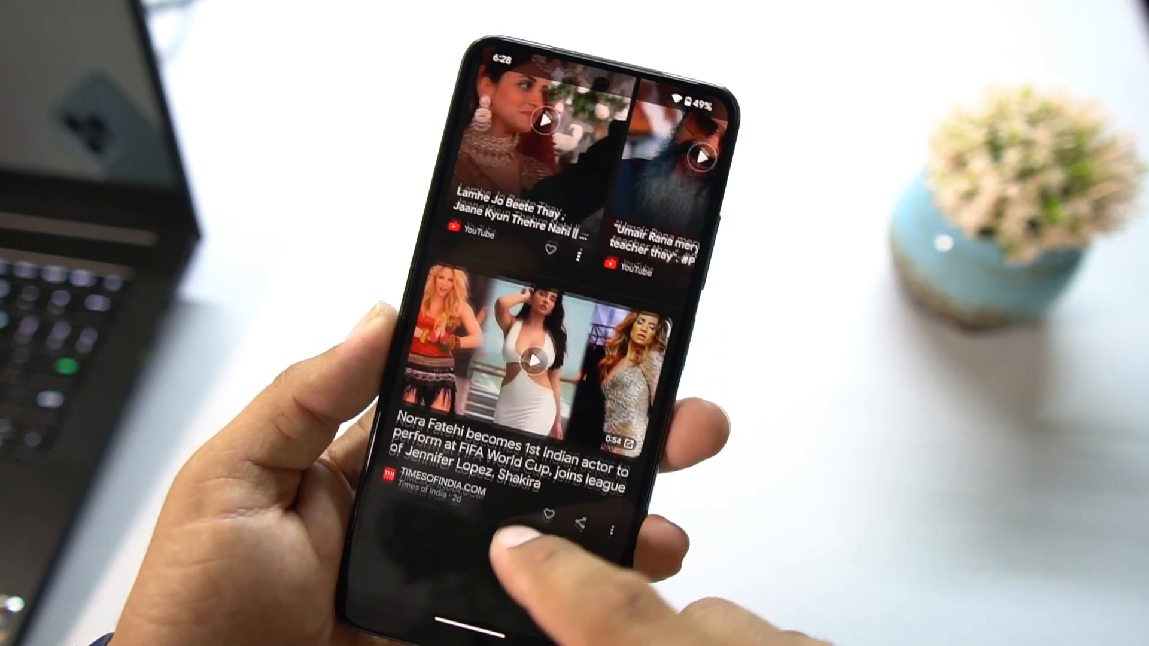
# Swipe up into the app drawer and launch the Settings app
pyautogui.scroll(-3)
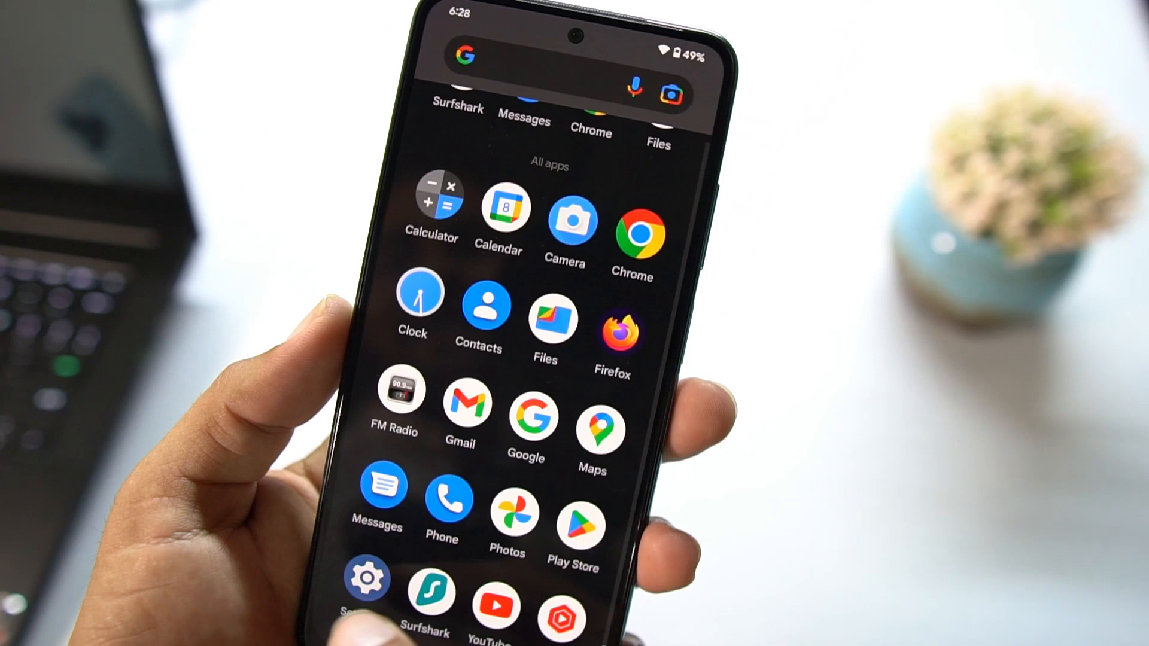
pyautogui.click(367, 579)
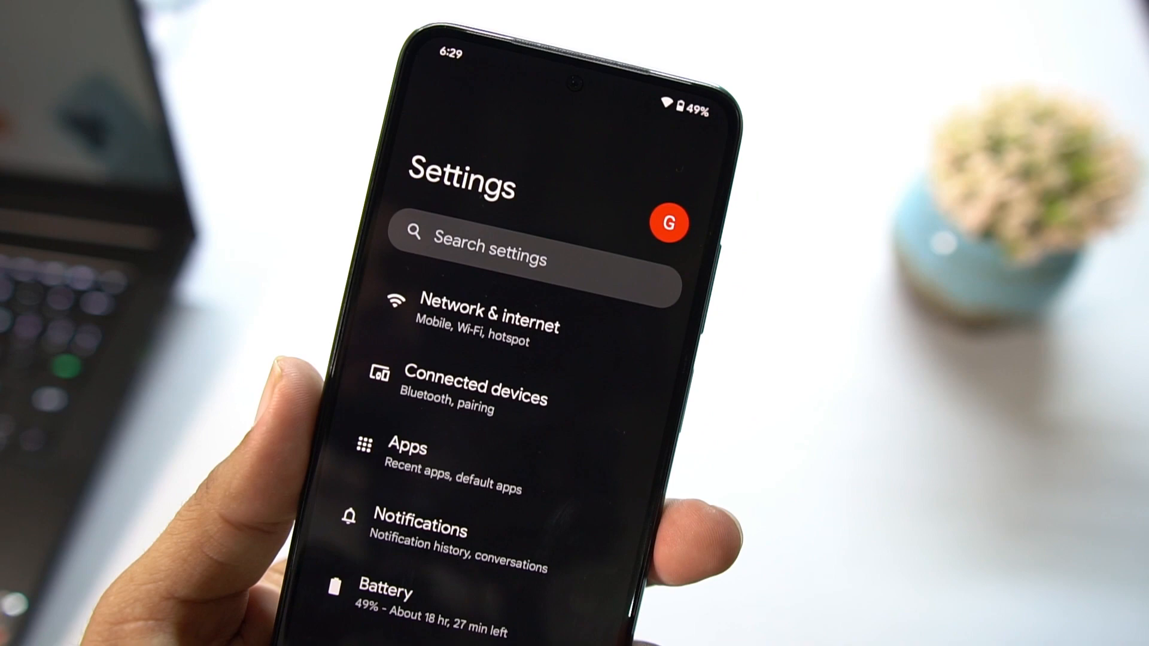
pyautogui.click(388, 593)
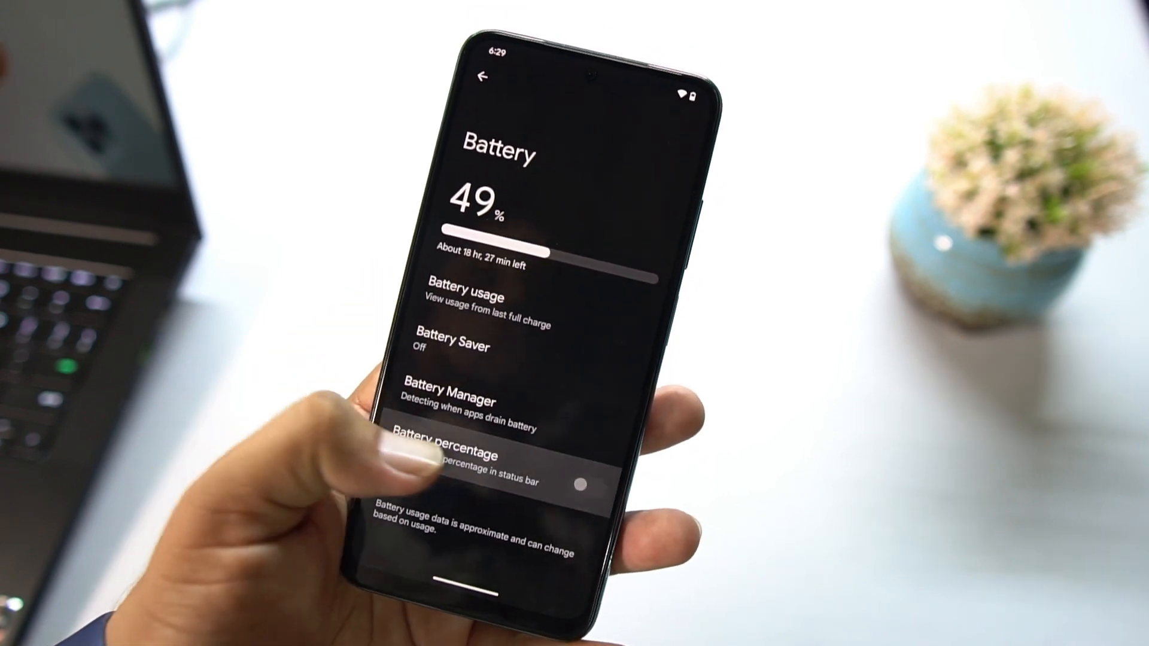
pyautogui.click(594, 480)
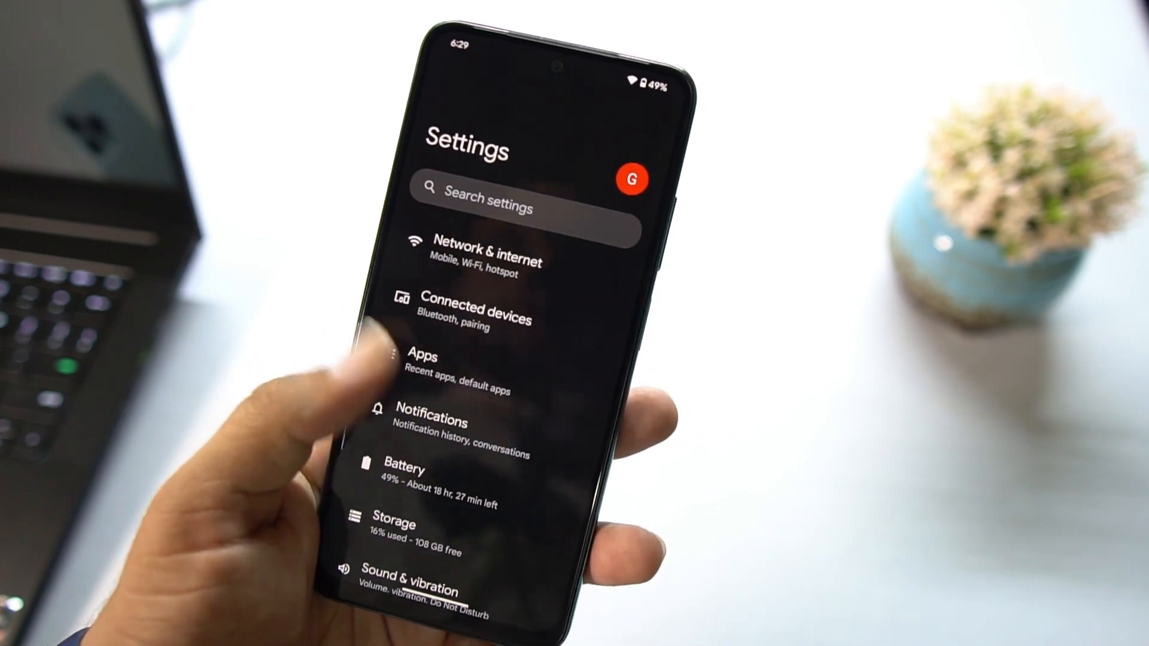
pyautogui.scroll(-3)
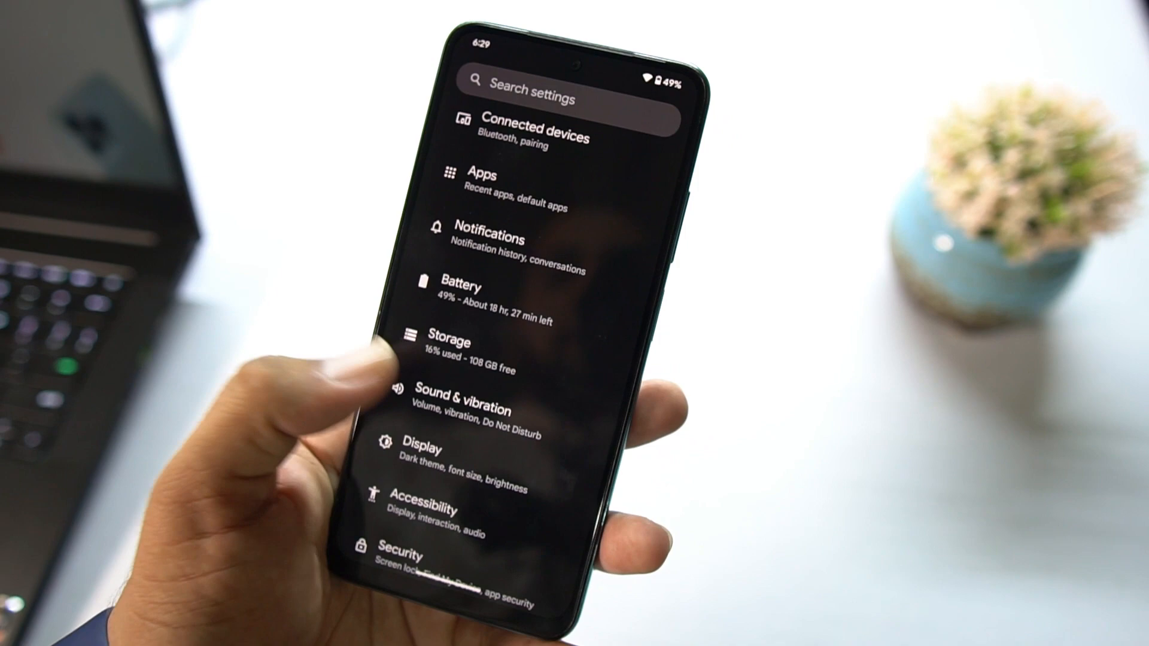
# Briefly view Sound & vibration, return to the settings list and enter Display
pyautogui.click(460, 400)
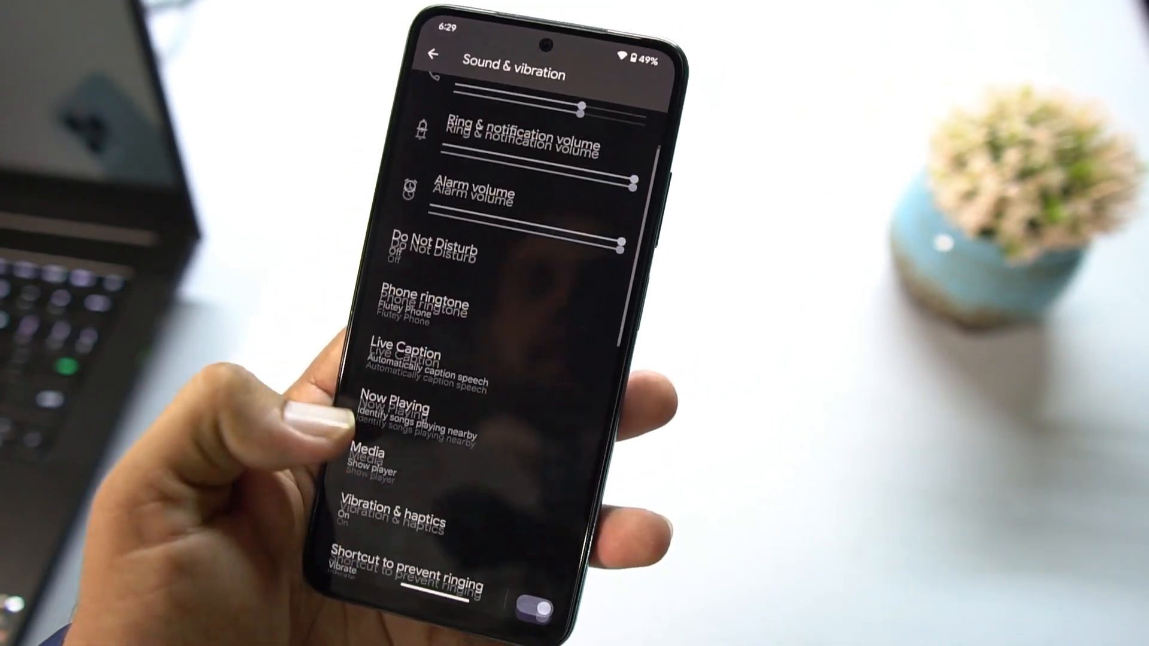
pyautogui.click(431, 56)
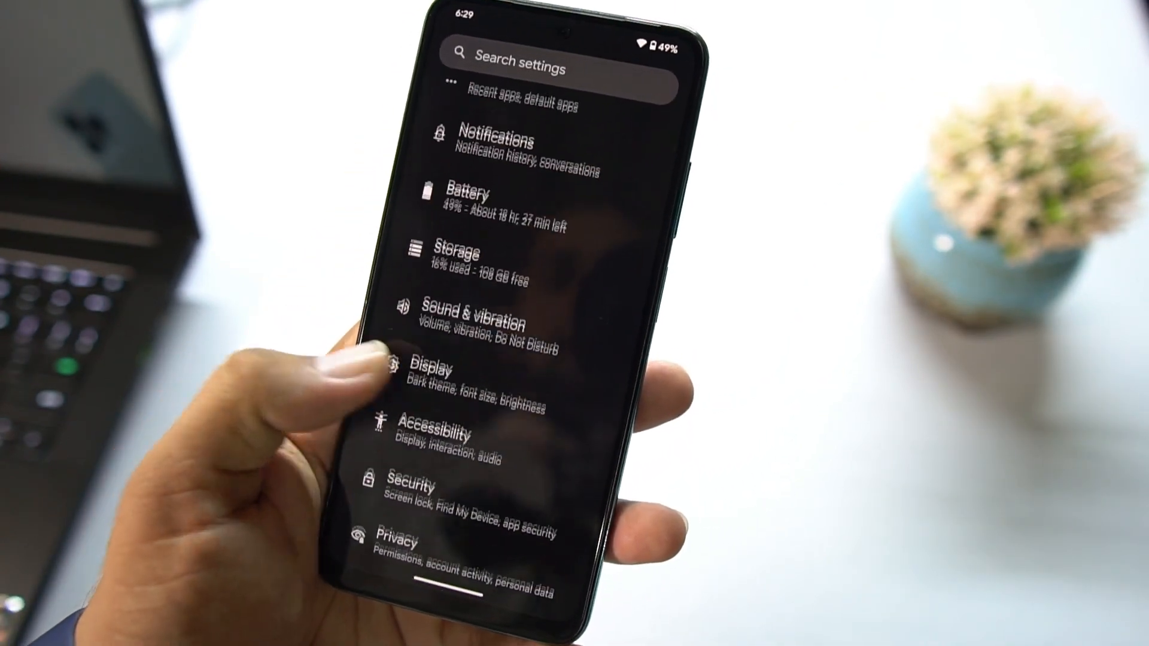
pyautogui.click(432, 370)
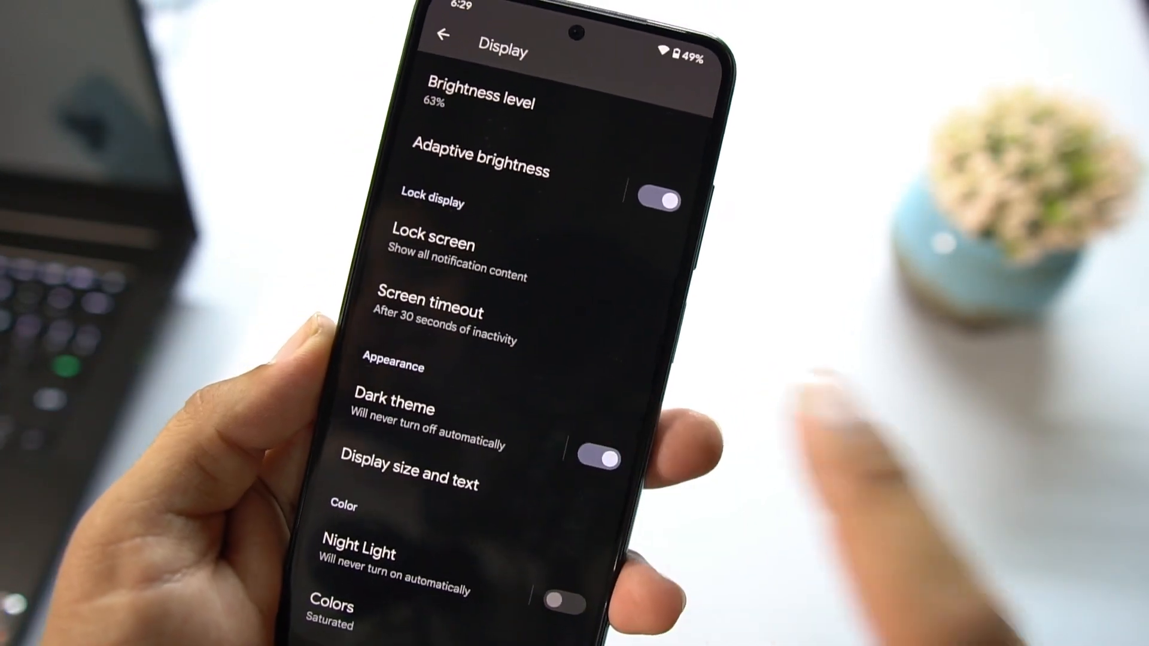
# Enter Display size and text and scroll through the font and display size options
pyautogui.click(595, 457)
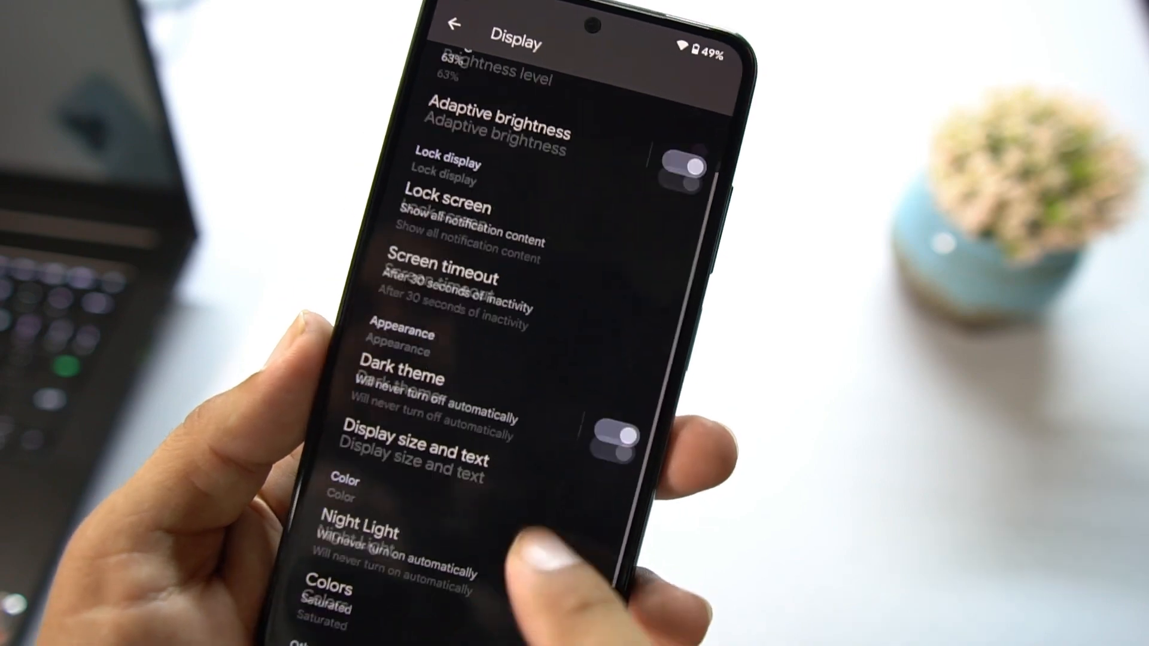
pyautogui.click(433, 452)
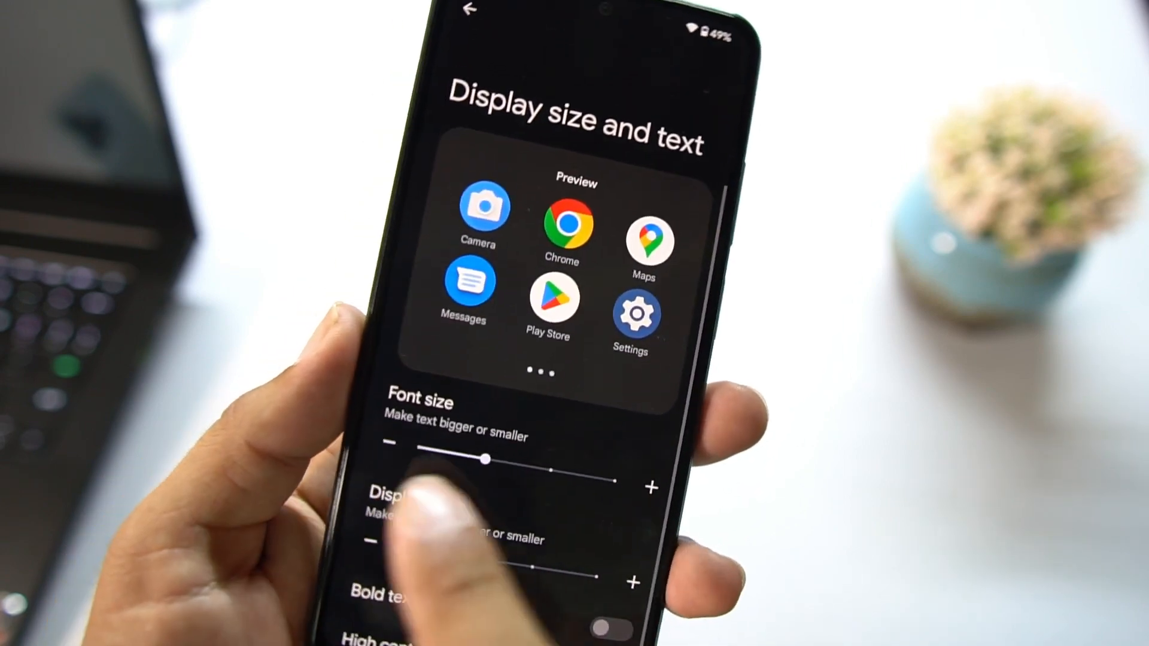
pyautogui.scroll(-3)
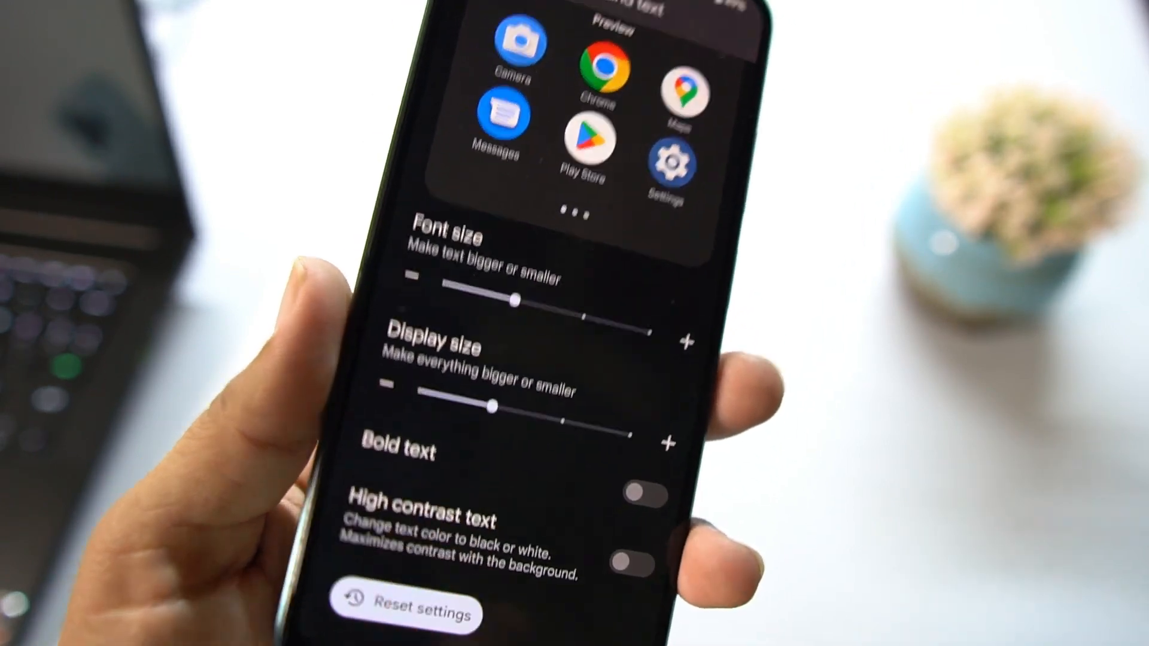
pyautogui.scroll(-3)
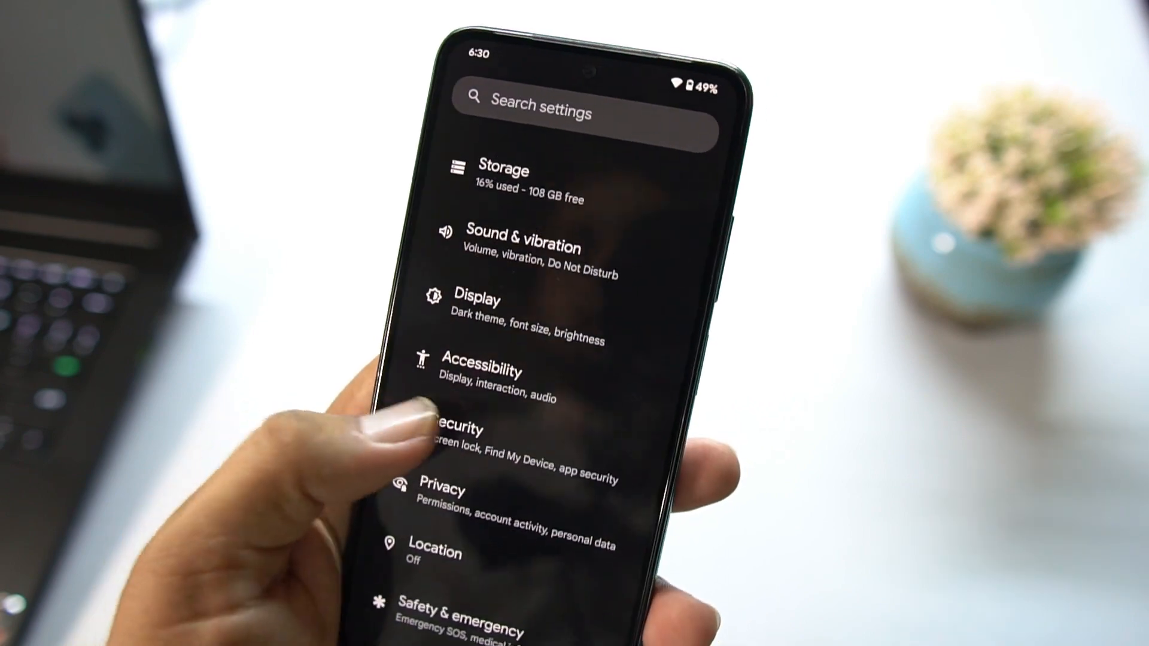
pyautogui.click(476, 431)
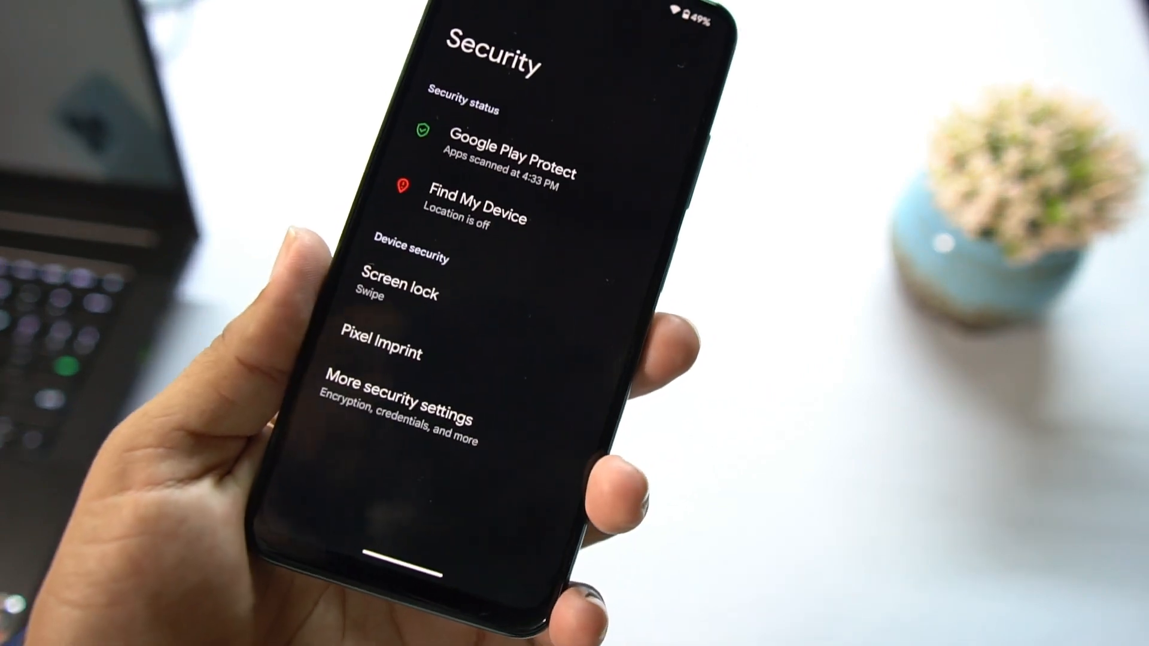
pyautogui.click(399, 289)
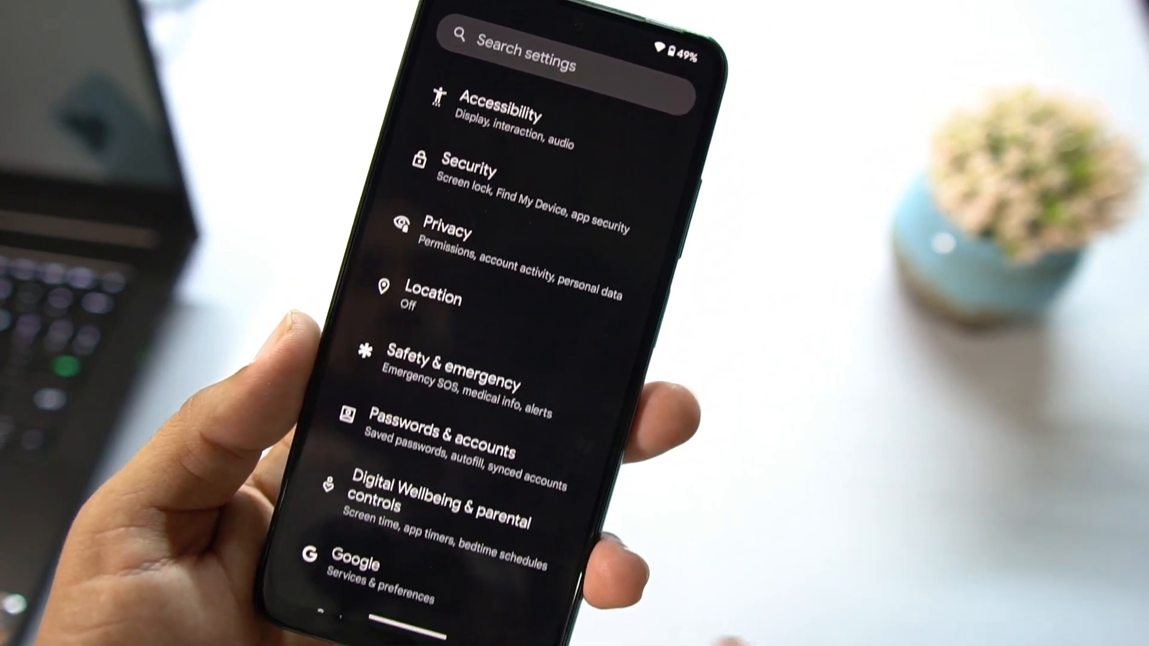
pyautogui.scroll(-3)
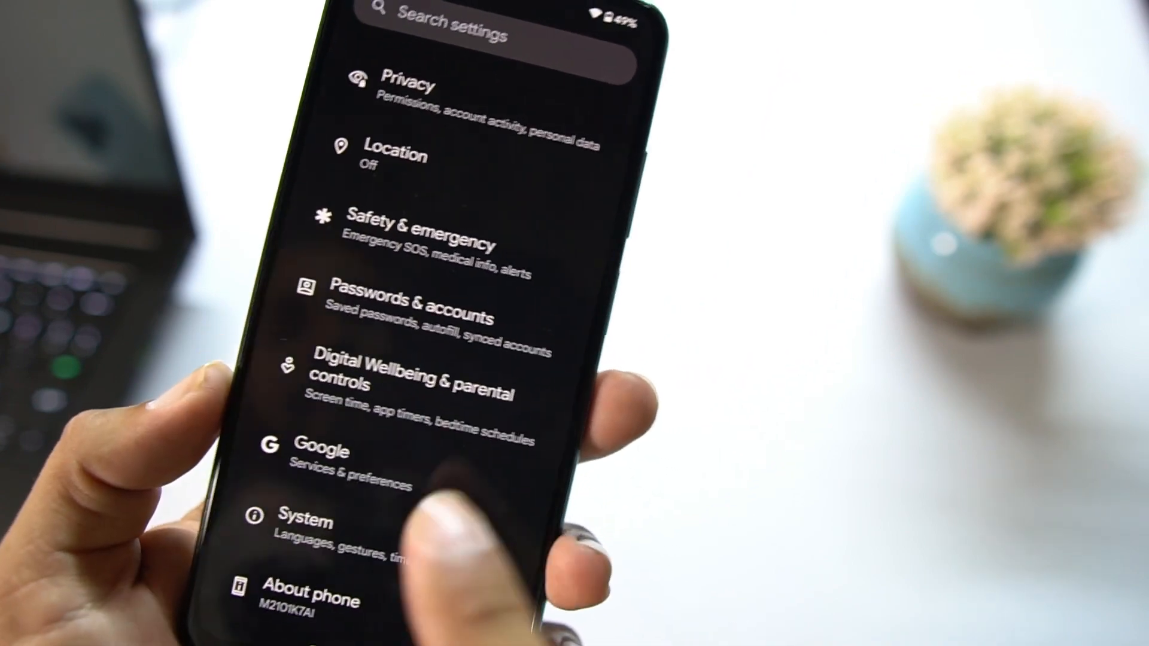
# Browse System > Gestures, return to System and scroll down toward About phone
pyautogui.click(302, 520)
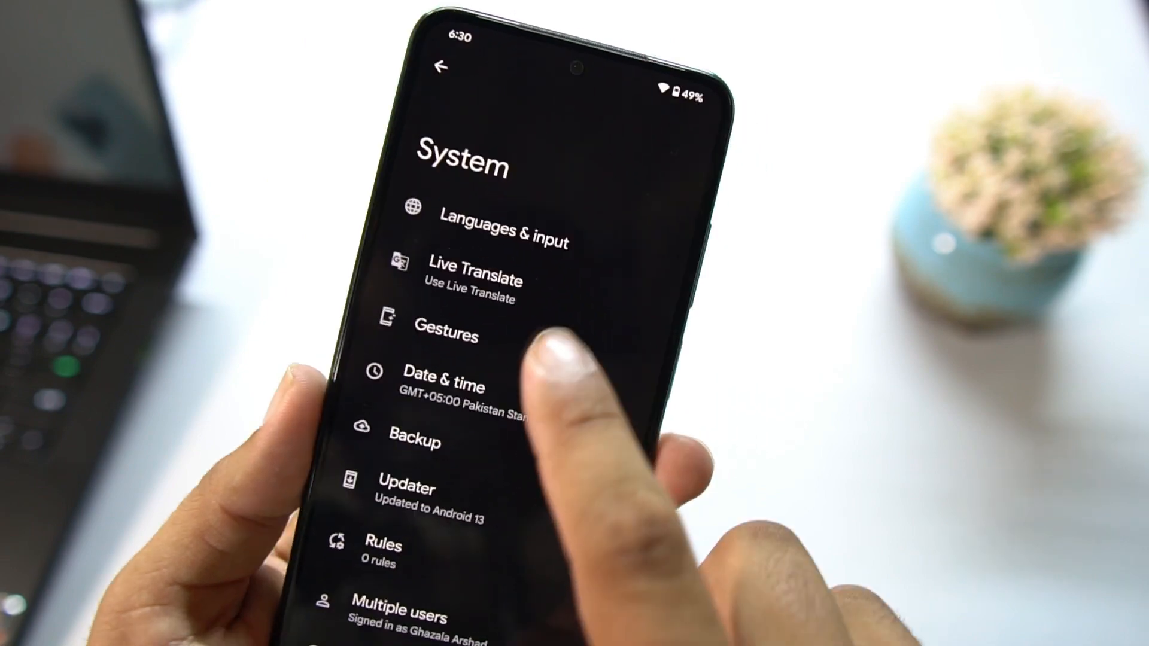
pyautogui.click(446, 334)
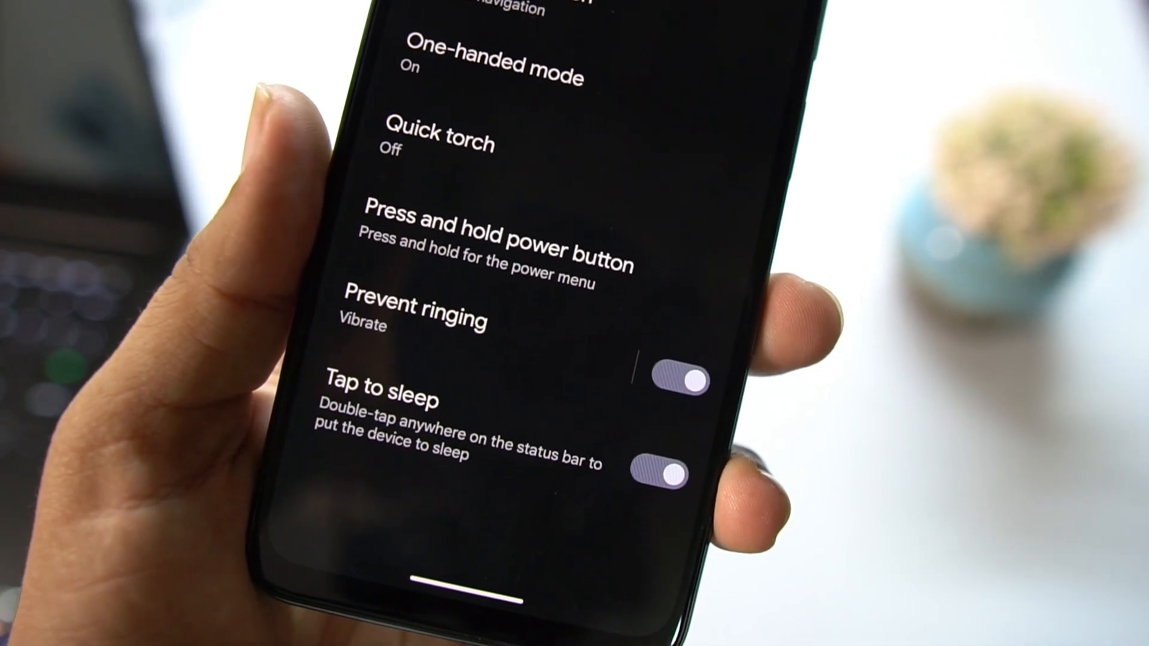
pyautogui.scroll(-3)
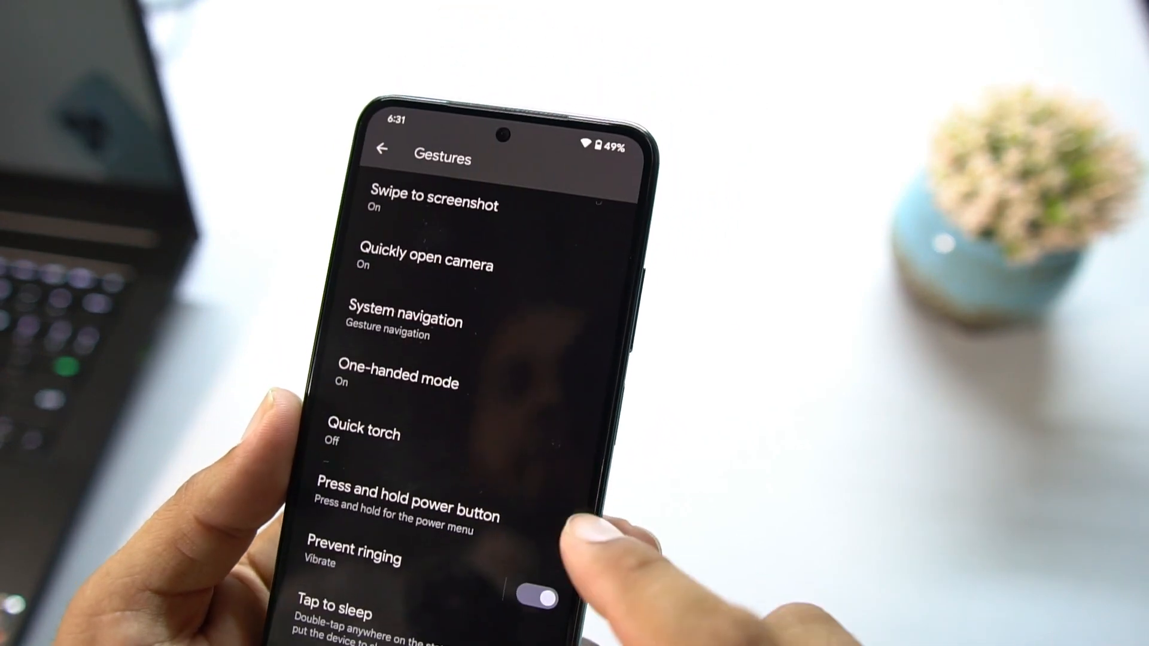
pyautogui.click(380, 149)
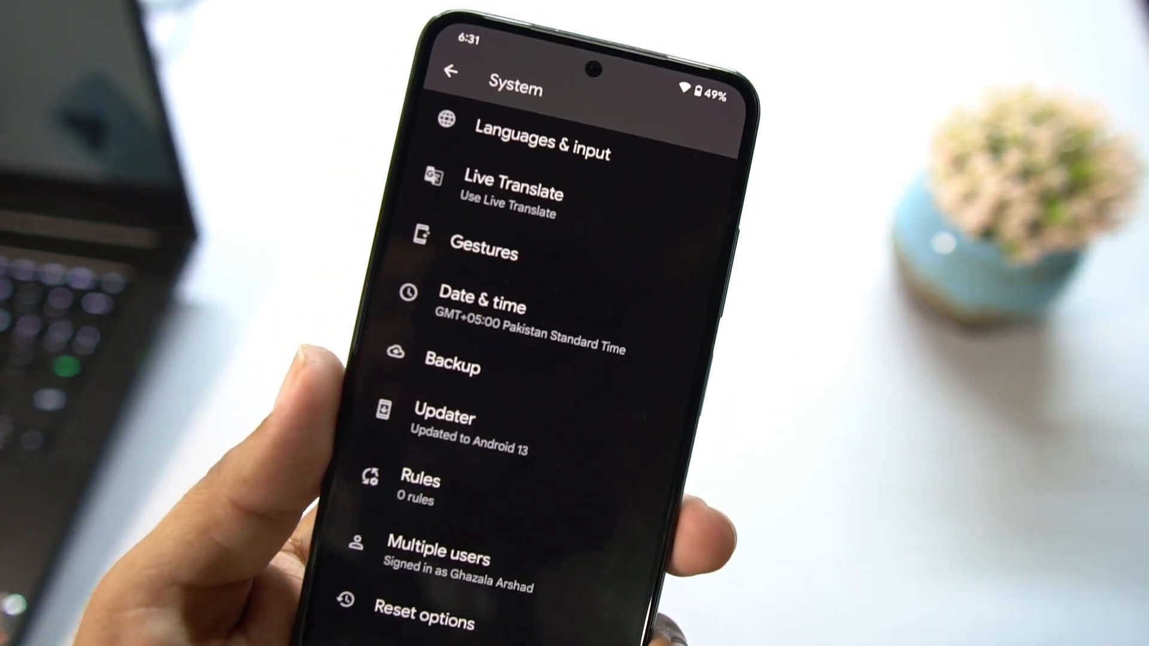
pyautogui.scroll(-3)
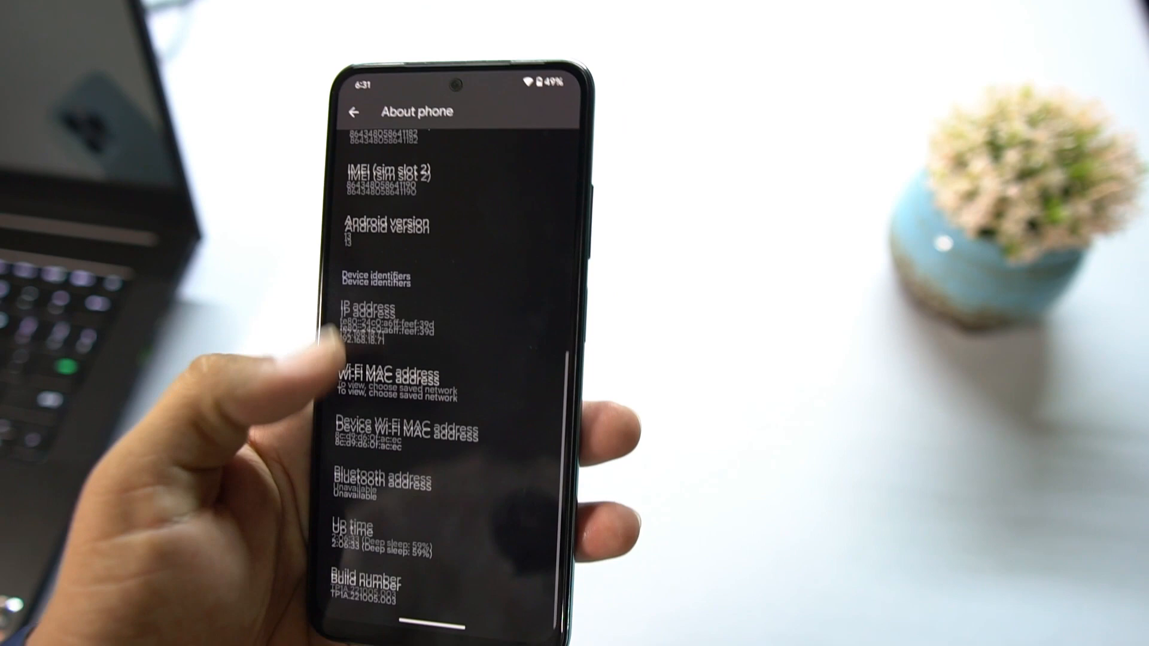
# Start the reboot into OrangeFox Recovery from the About phone area
pyautogui.click(390, 231)
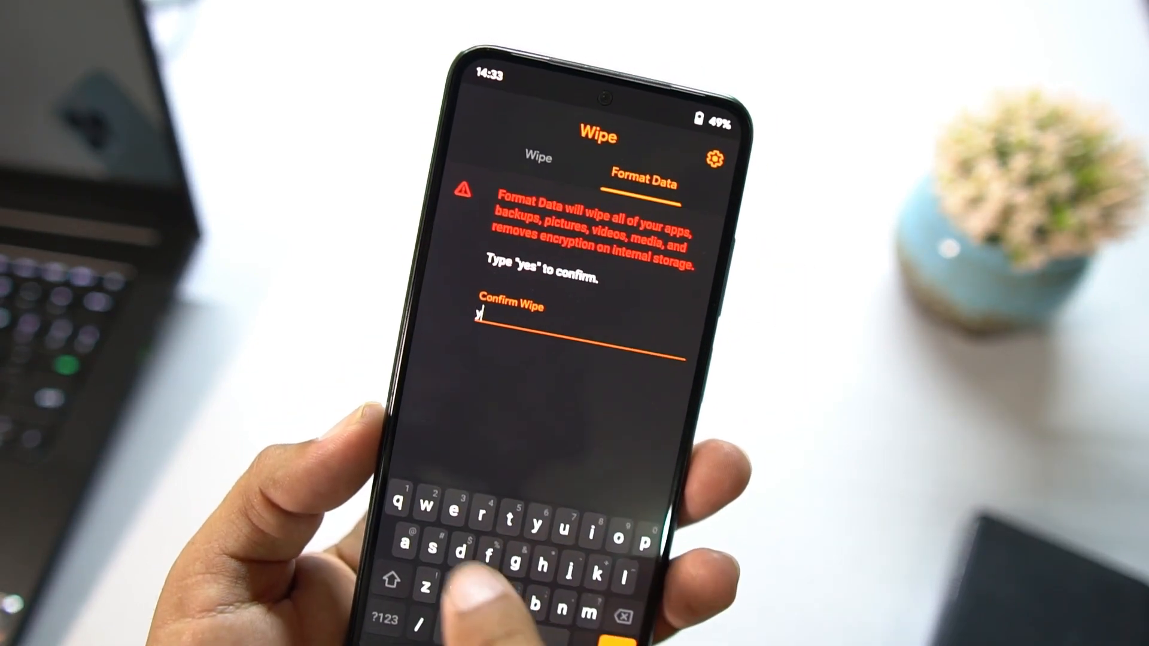
# Confirm the Format Data wipe by entering 'yes'
pyautogui.write('es')
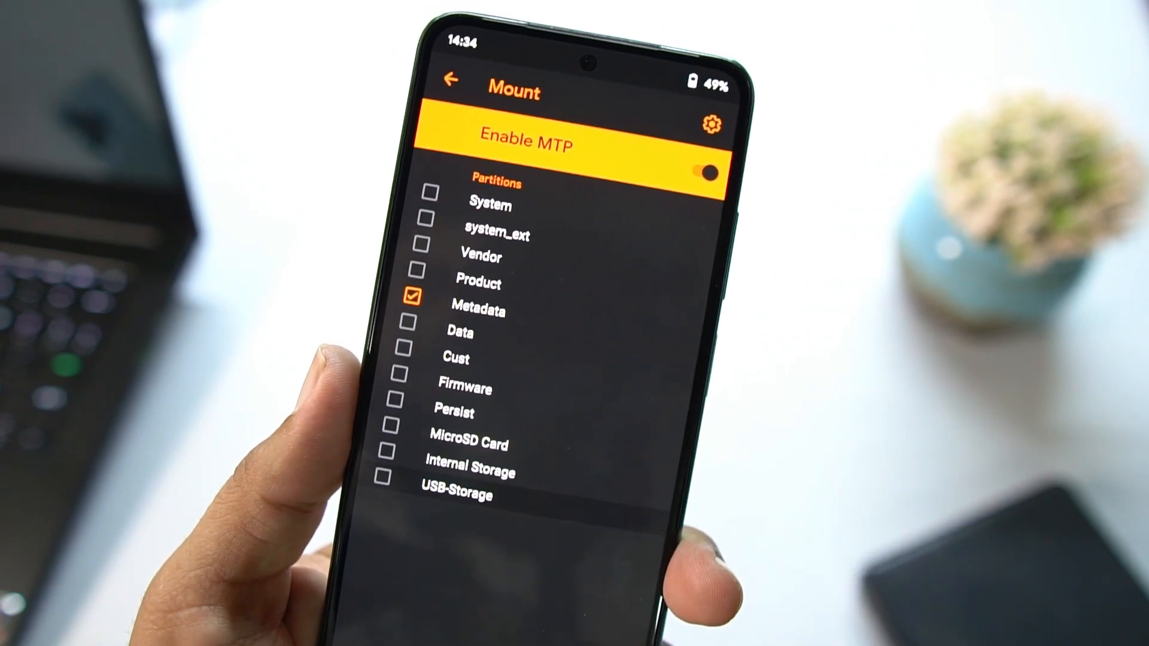
# Enter the file manager to browse the /usb_otg drive's folders
pyautogui.click(402, 481)
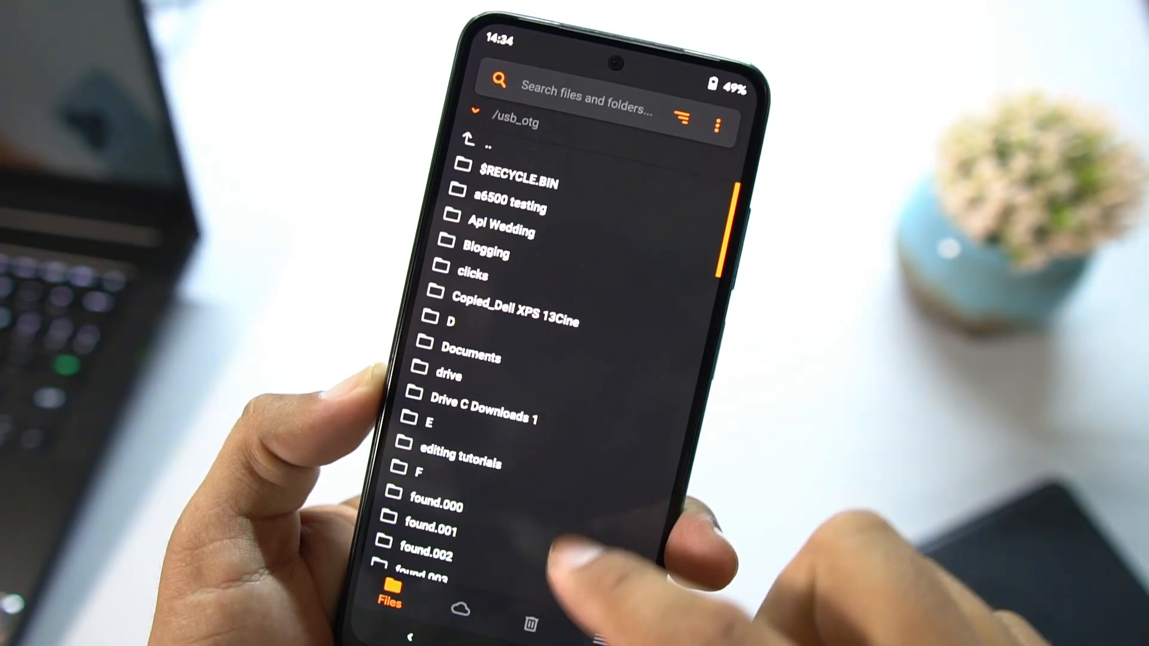
# Locate the ProtonPlus 13.1 ROM ZIP on the USB drive and add it to the install queue
pyautogui.scroll(-3)
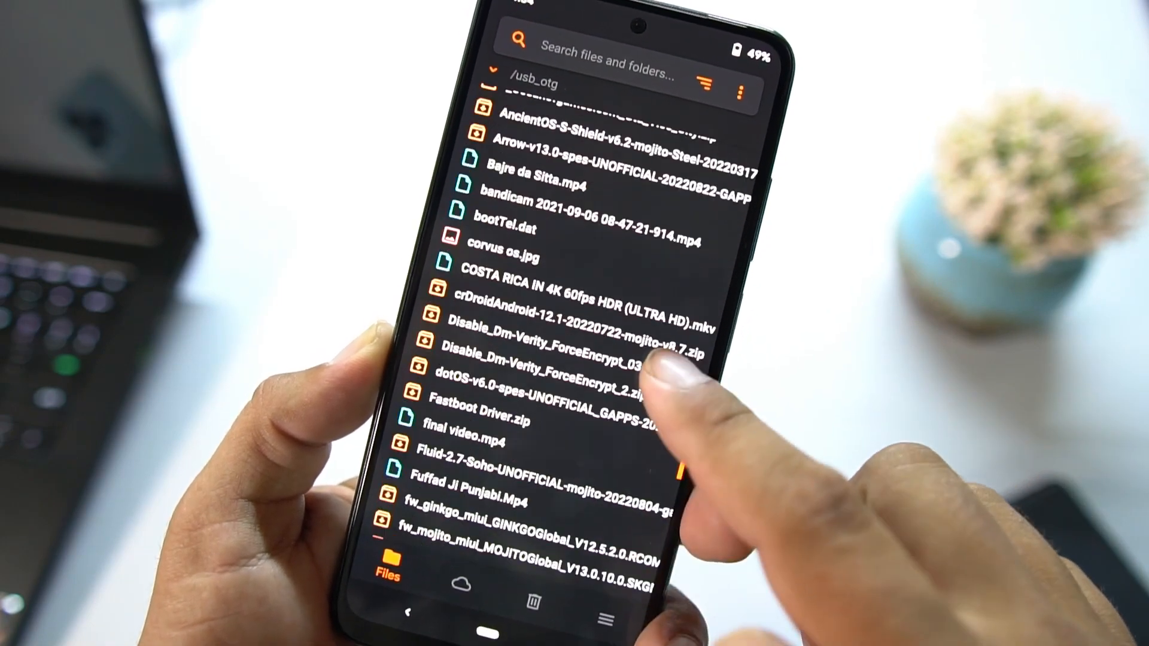
pyautogui.scroll(-3)
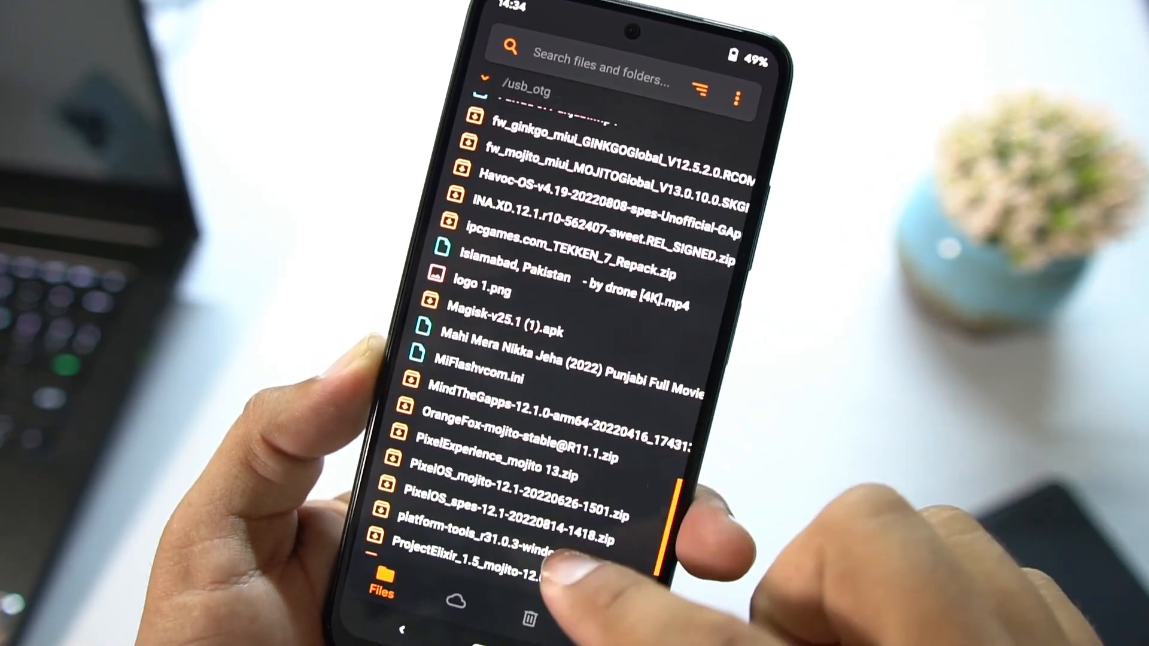
pyautogui.scroll(-3)
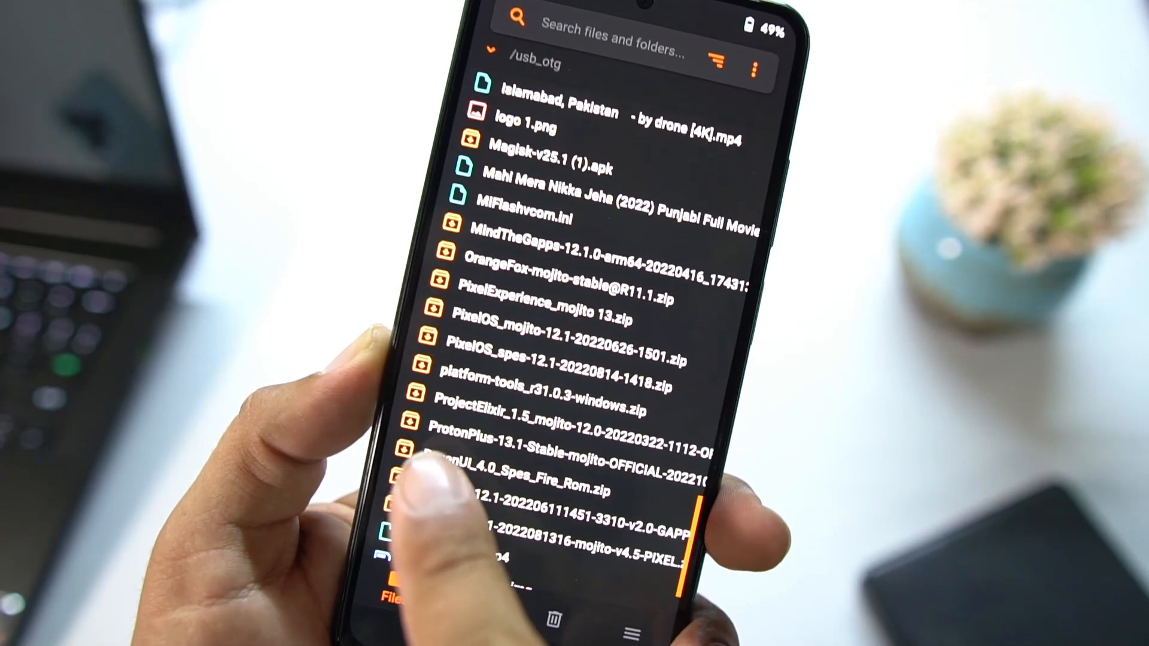
pyautogui.scroll(-3)
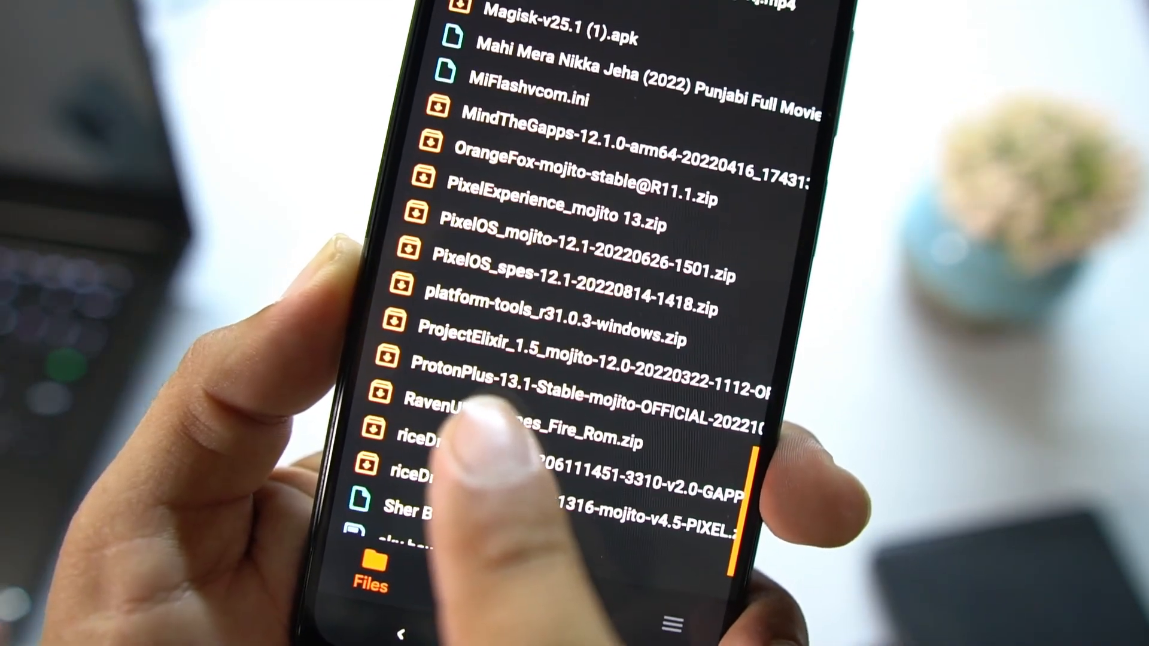
pyautogui.scroll(-3)
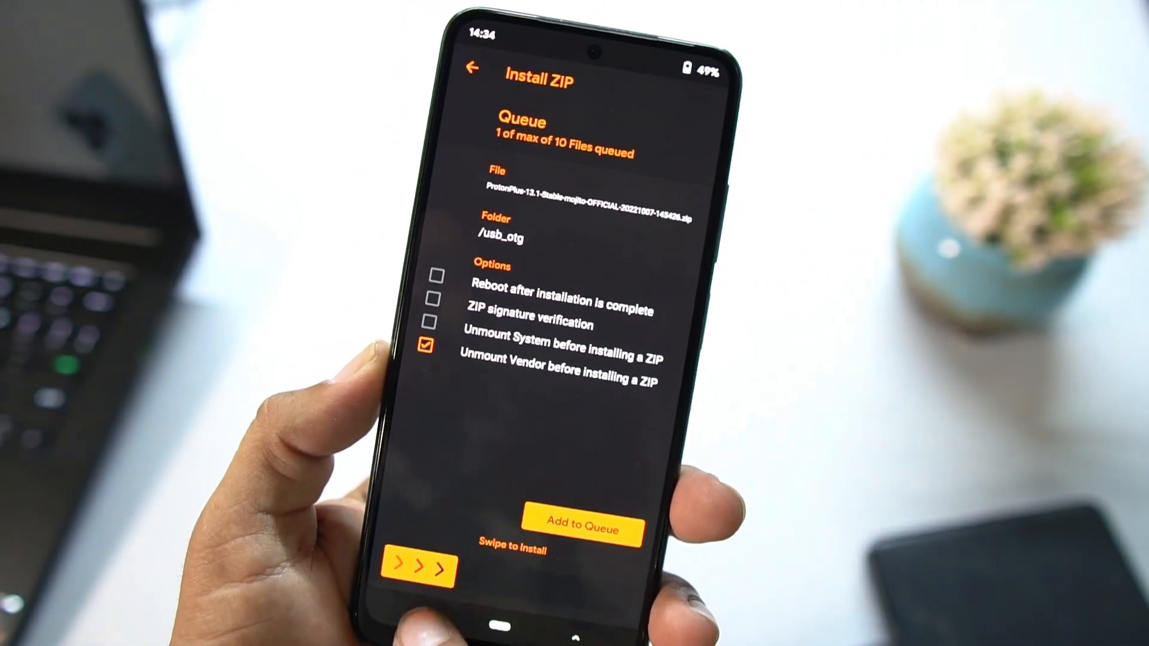
pyautogui.click(474, 67)
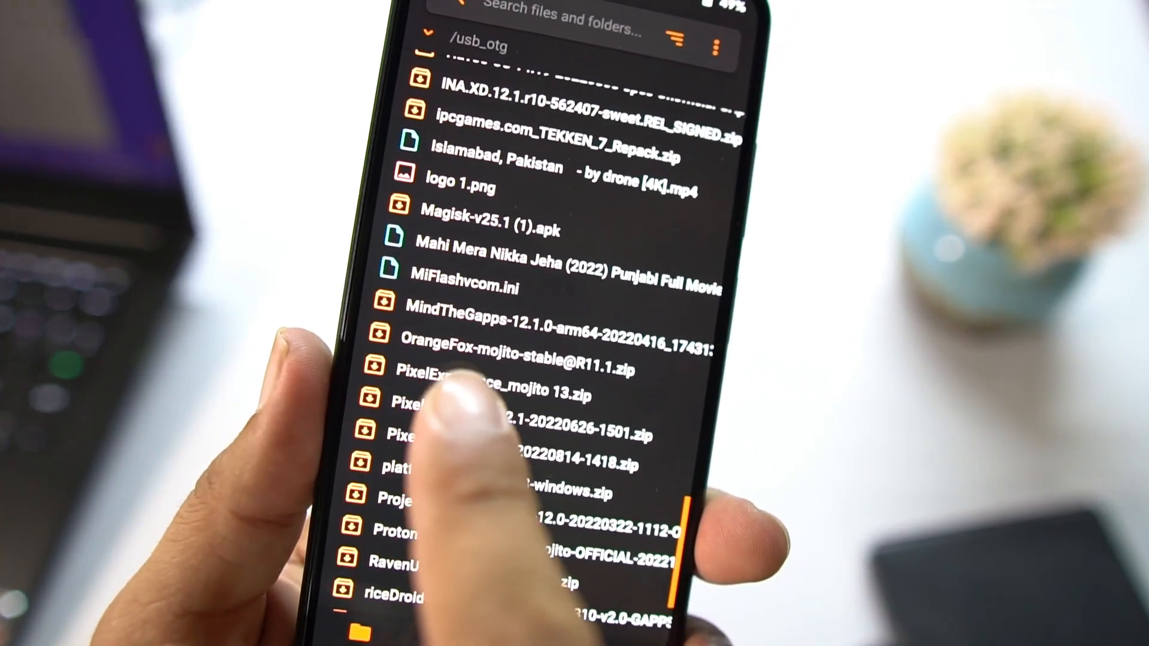
pyautogui.scroll(-3)
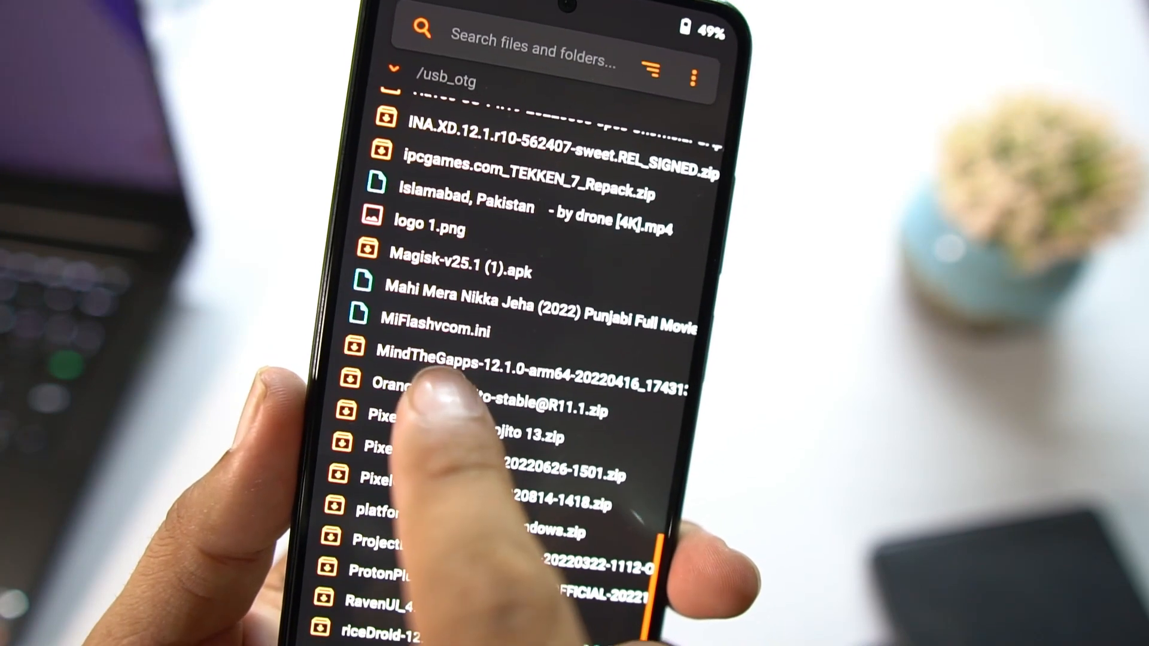